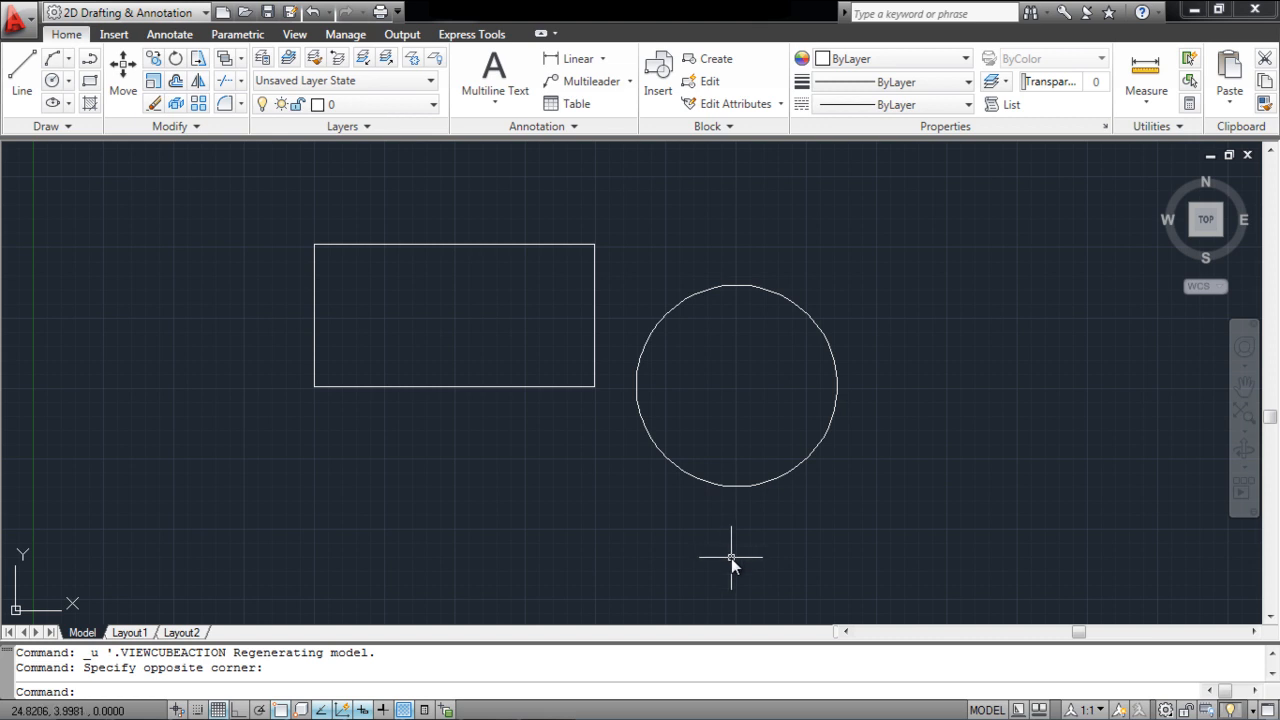
pyautogui.moveTo(1030, 444)
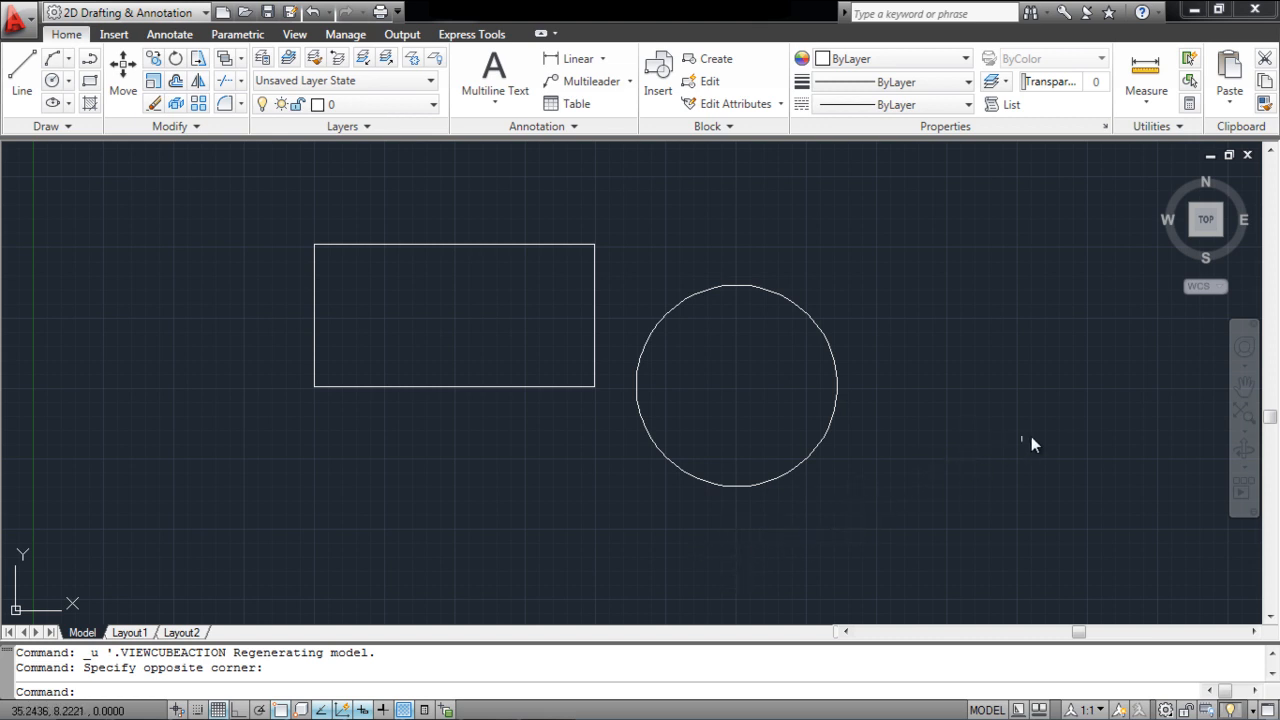
pyautogui.moveTo(1244, 448)
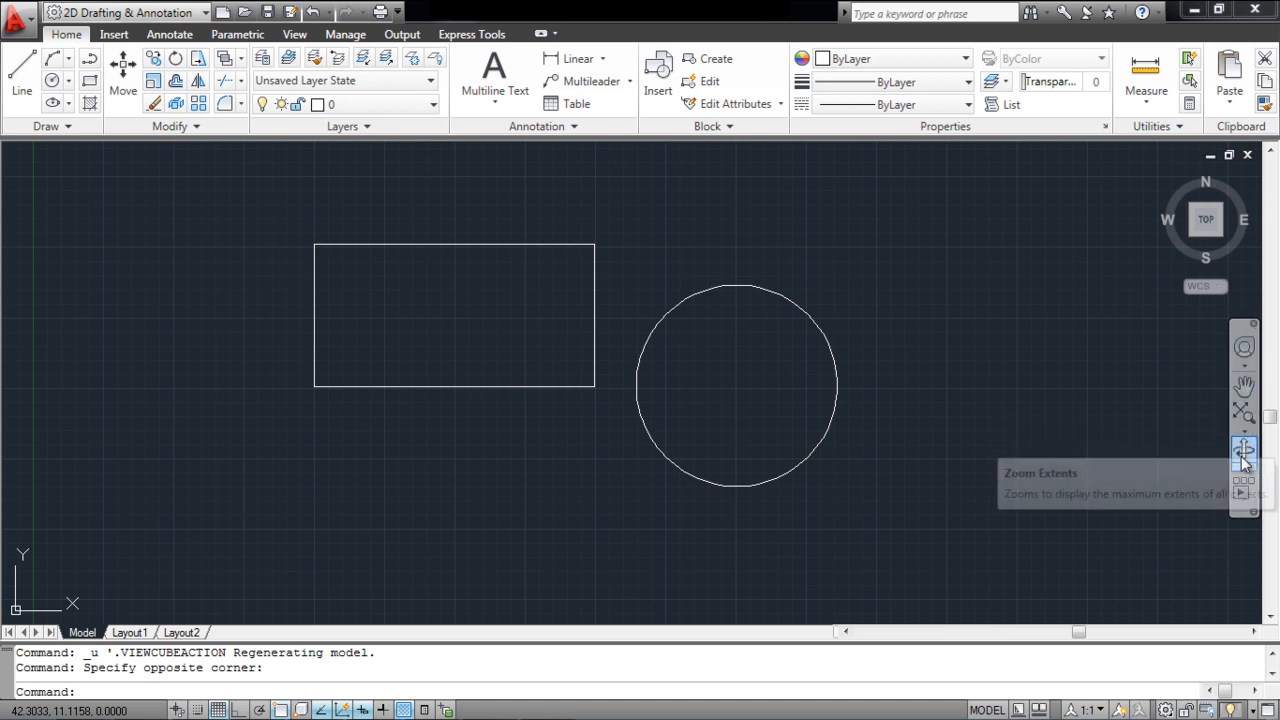
pyautogui.moveTo(1244, 388)
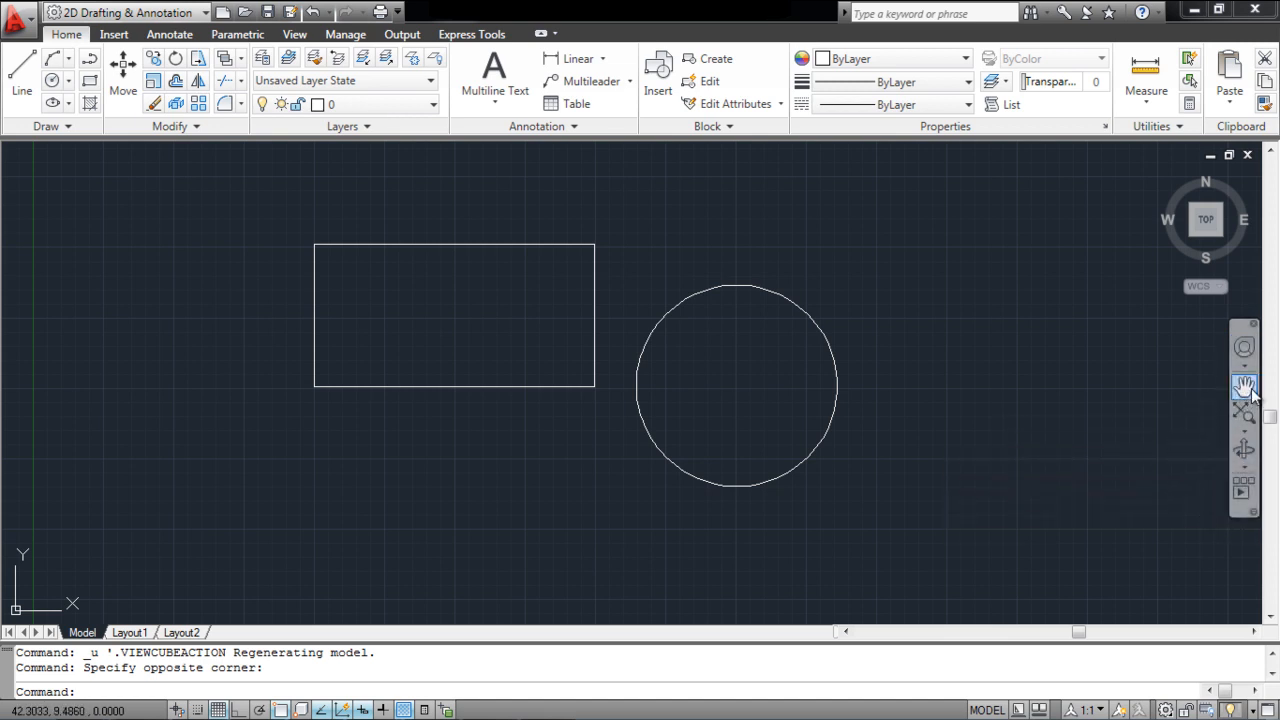
# - Pan the rectangle and circle right, then left, then back near the centre of the window
pyautogui.click(1244, 388)
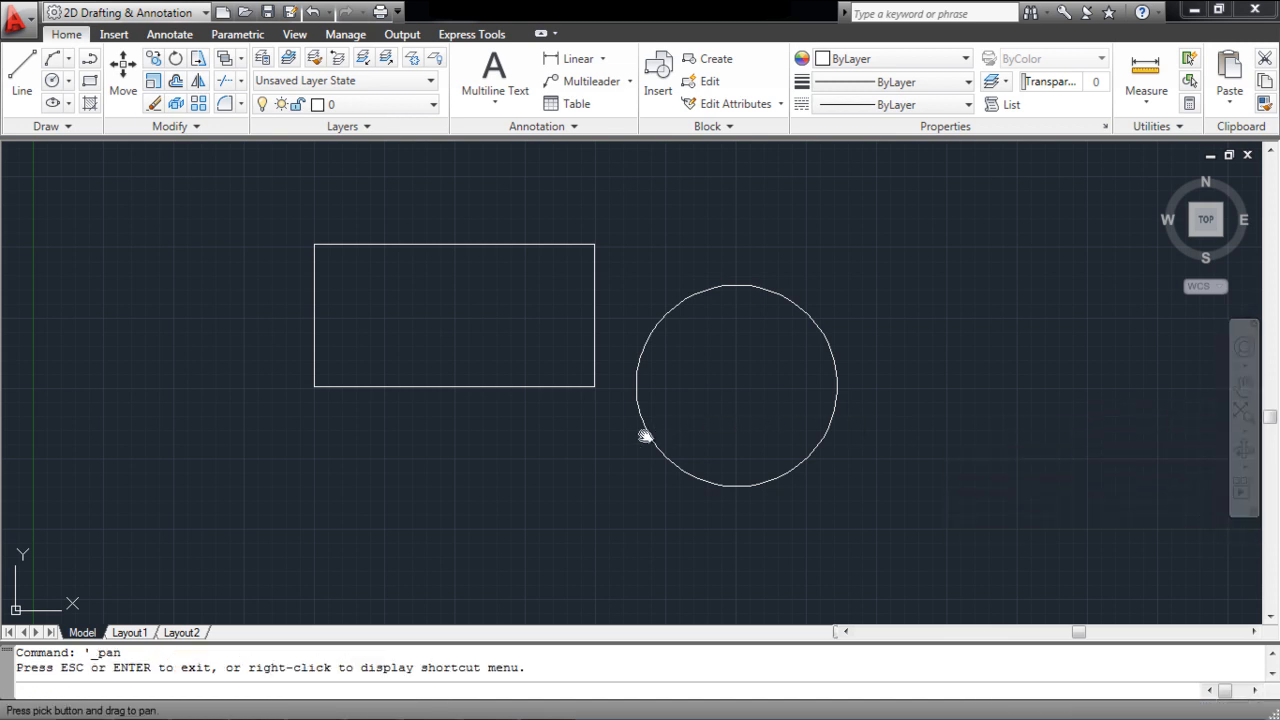
pyautogui.moveTo(644, 436); pyautogui.dragTo(700, 434)
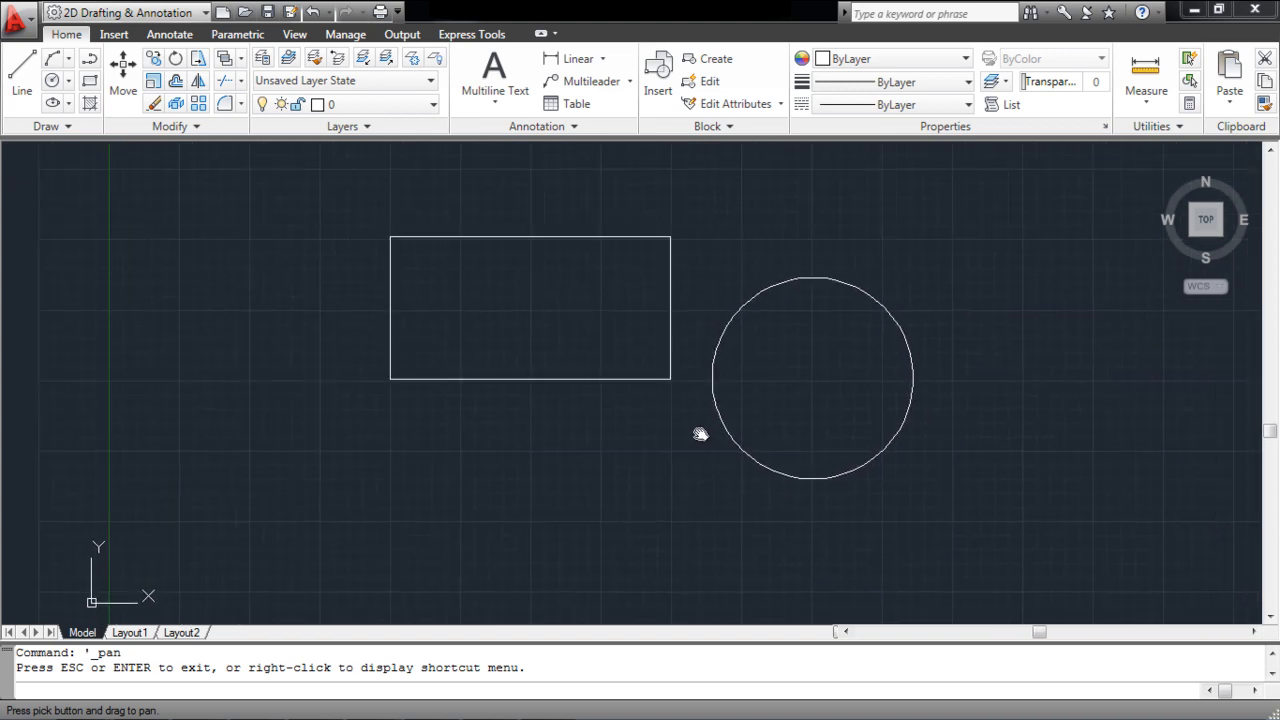
pyautogui.moveTo(700, 434); pyautogui.dragTo(410, 444)
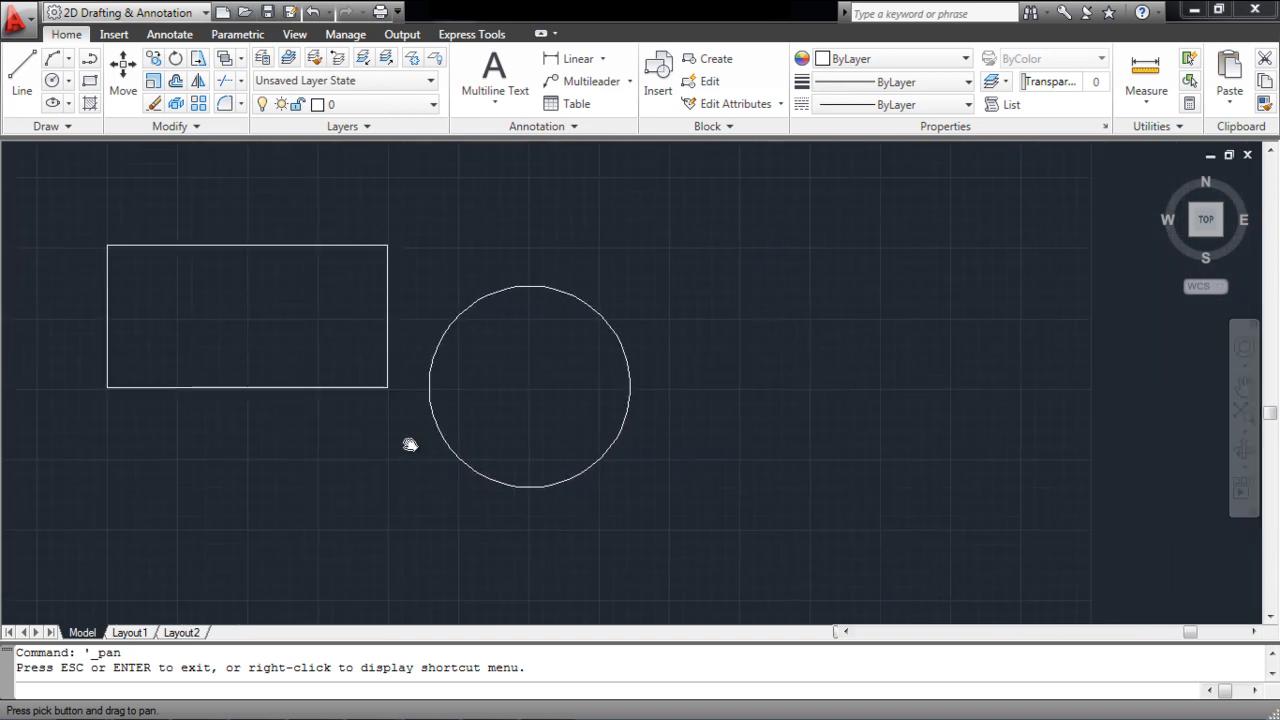
pyautogui.moveTo(408, 444); pyautogui.dragTo(616, 450)
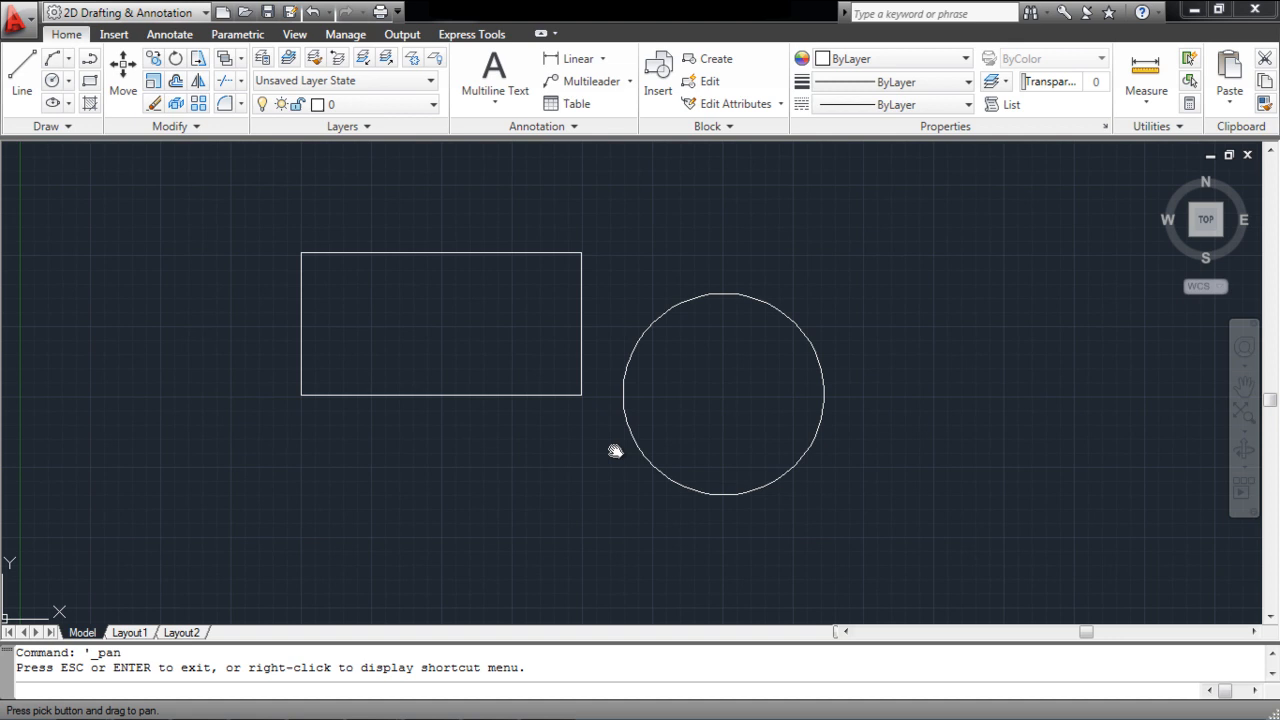
pyautogui.moveTo(1038, 444)
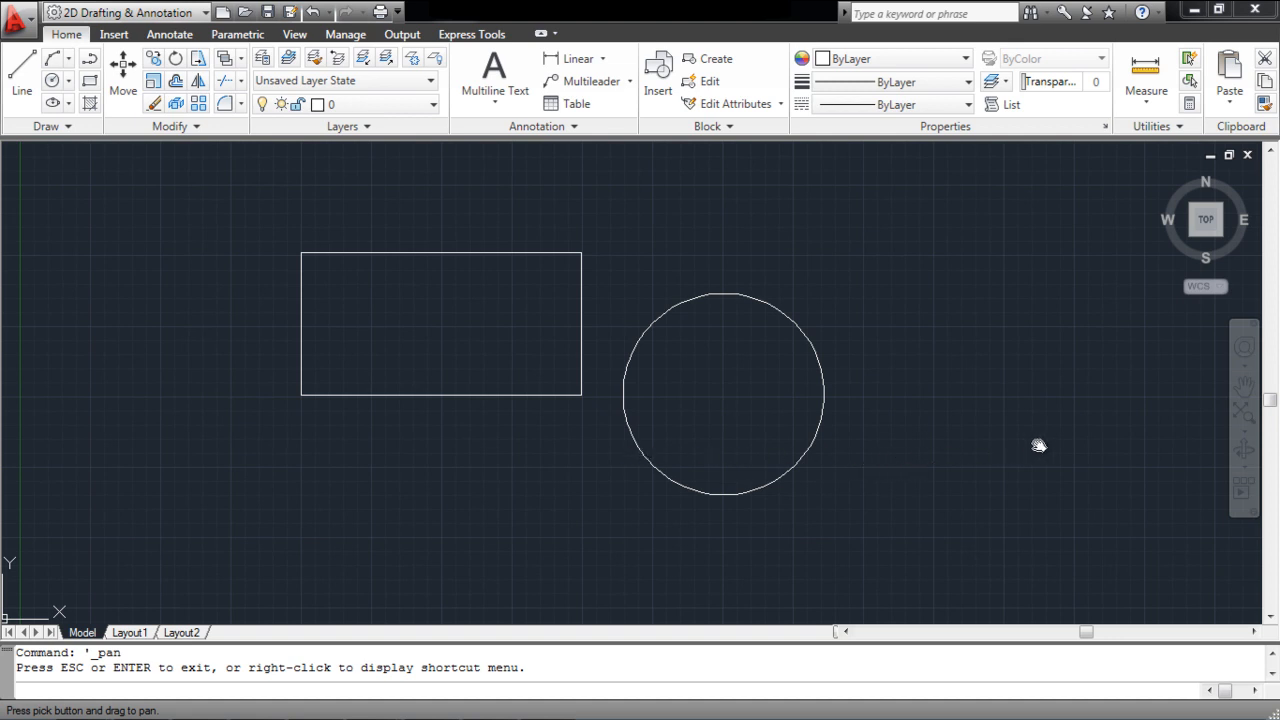
pyautogui.moveTo(1244, 412)
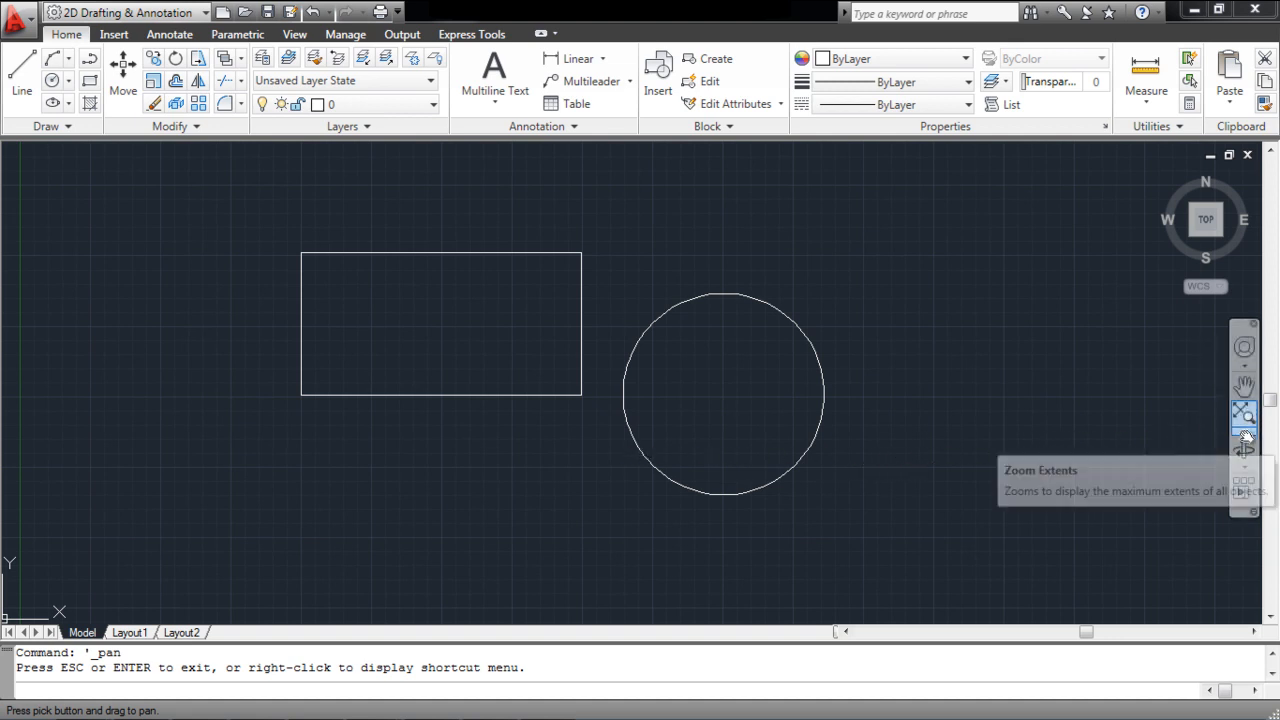
# - Zoom Extents to fit both shapes, revert, then start a Zoom Window region around the circle
pyautogui.click(1244, 436)
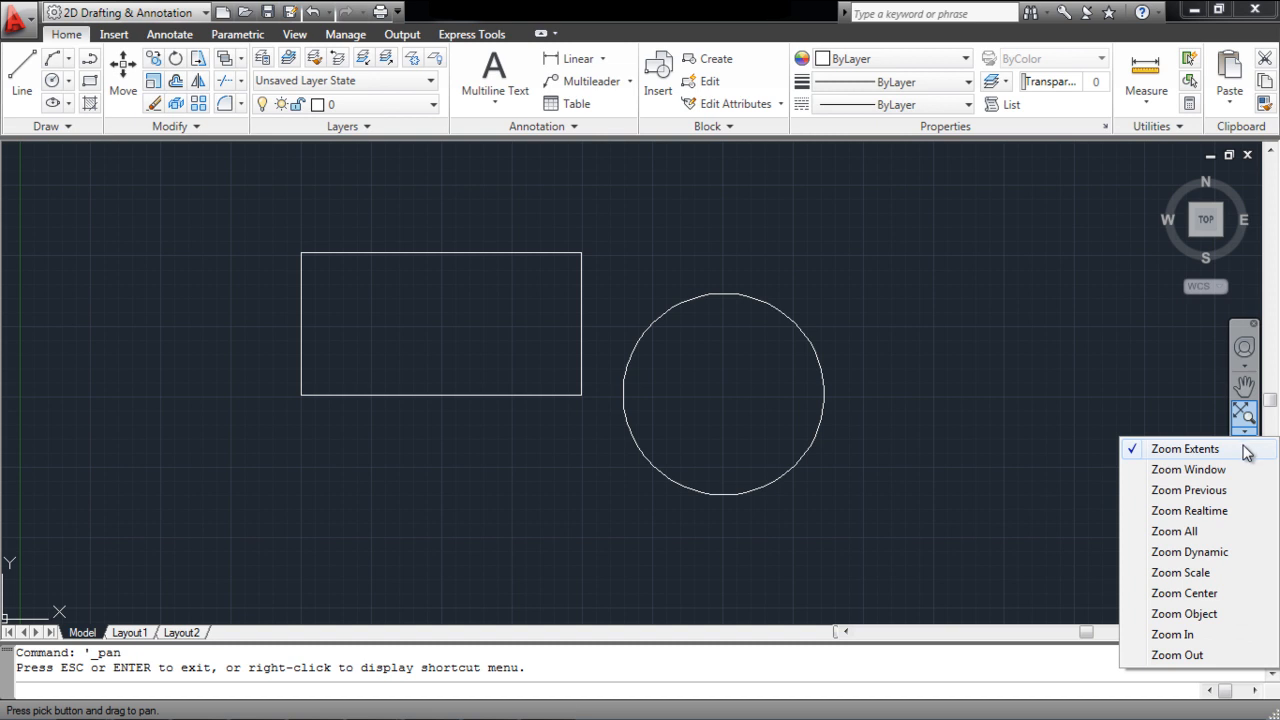
pyautogui.click(1184, 448)
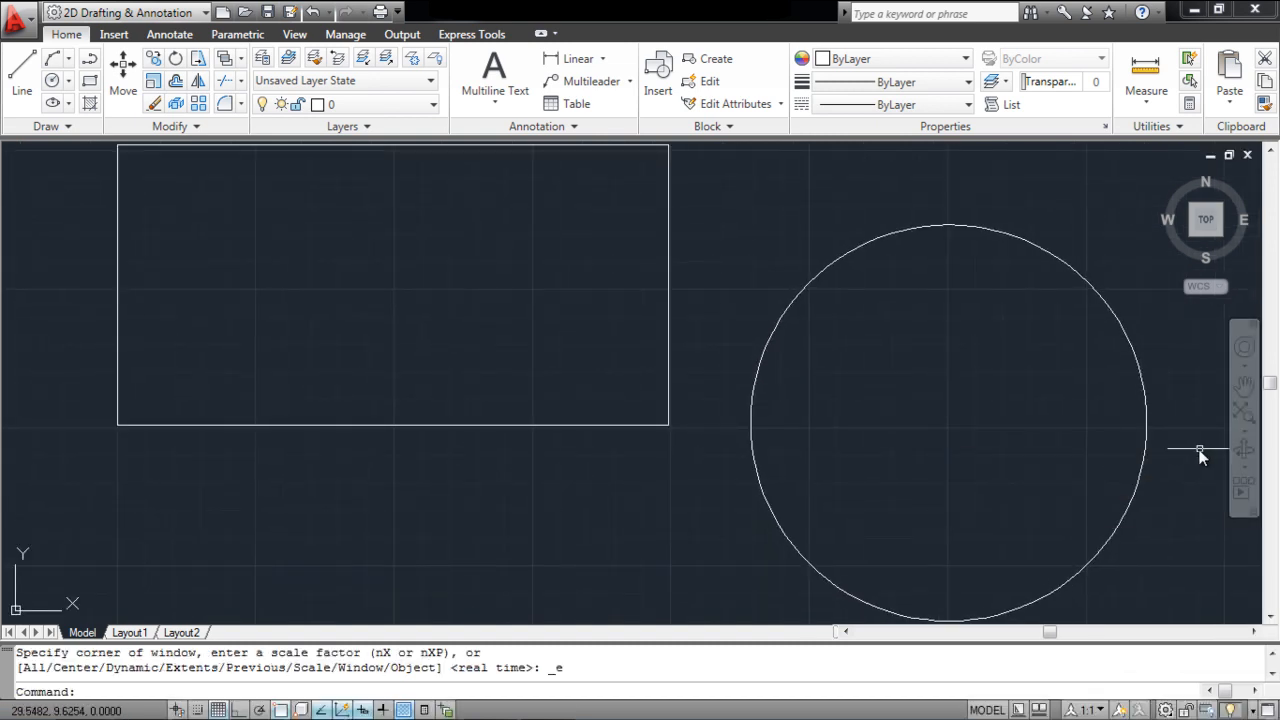
pyautogui.moveTo(1244, 414)
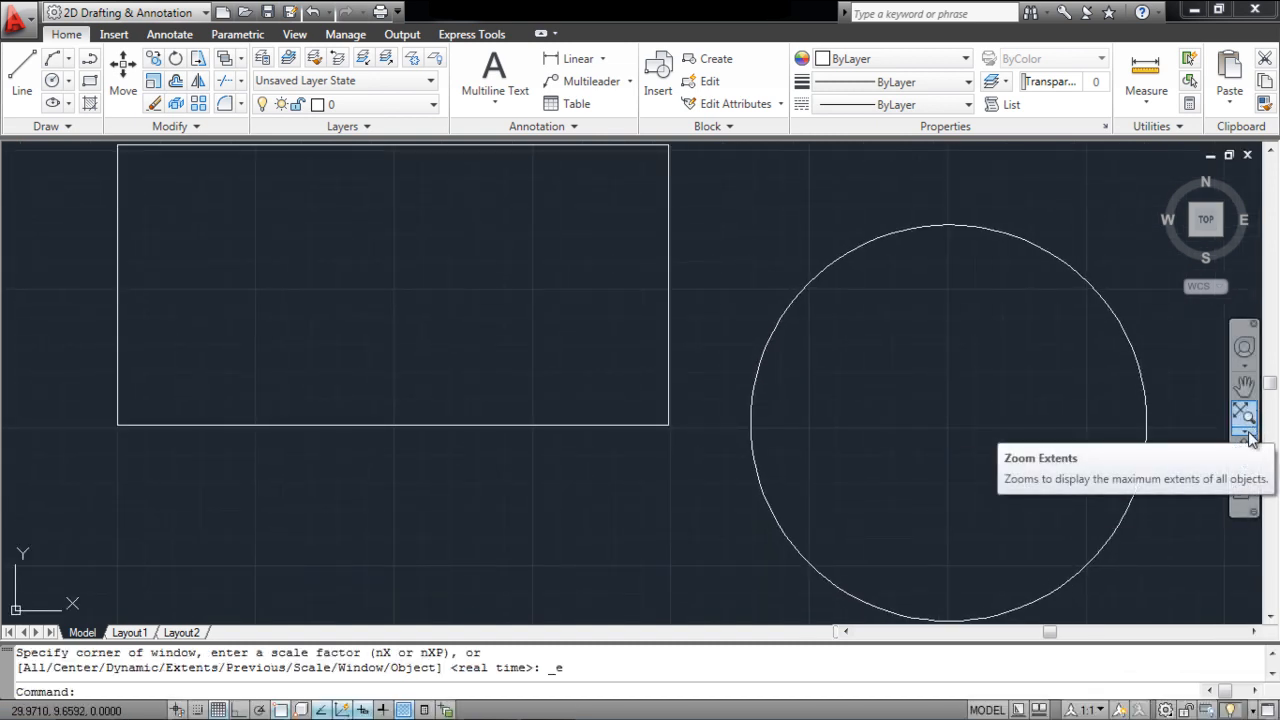
pyautogui.click(1244, 414)
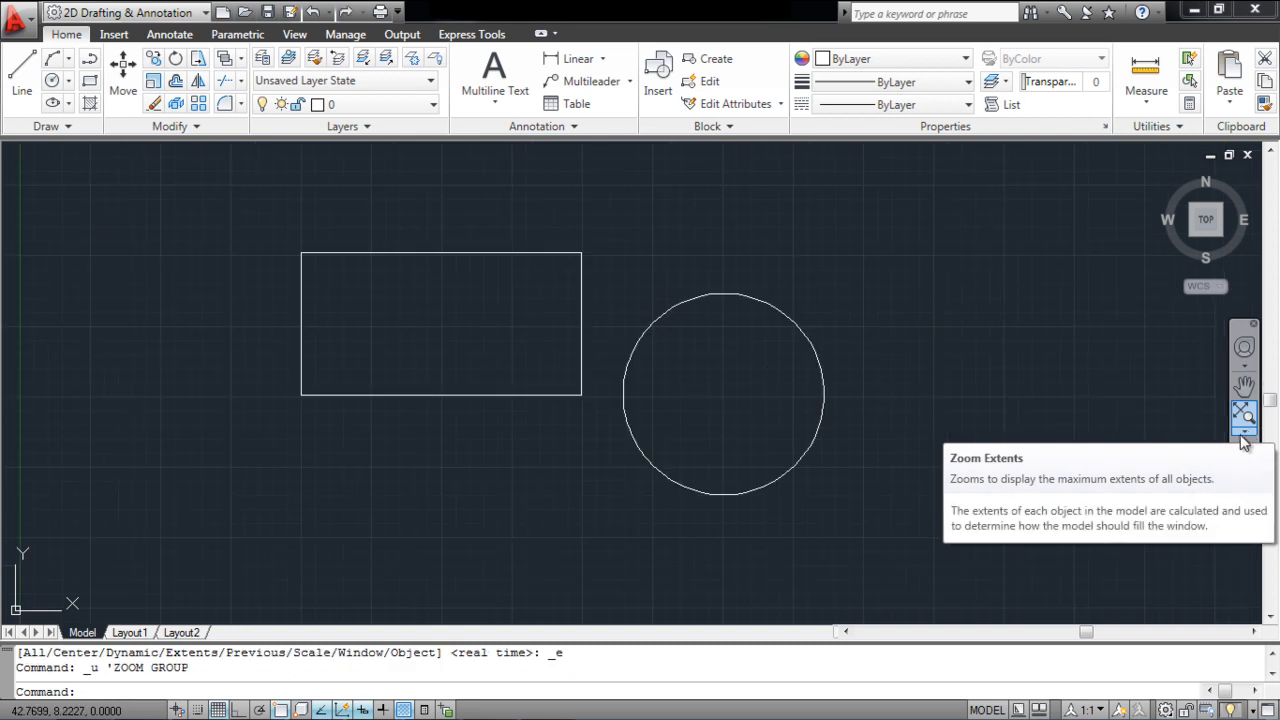
pyautogui.click(1244, 448)
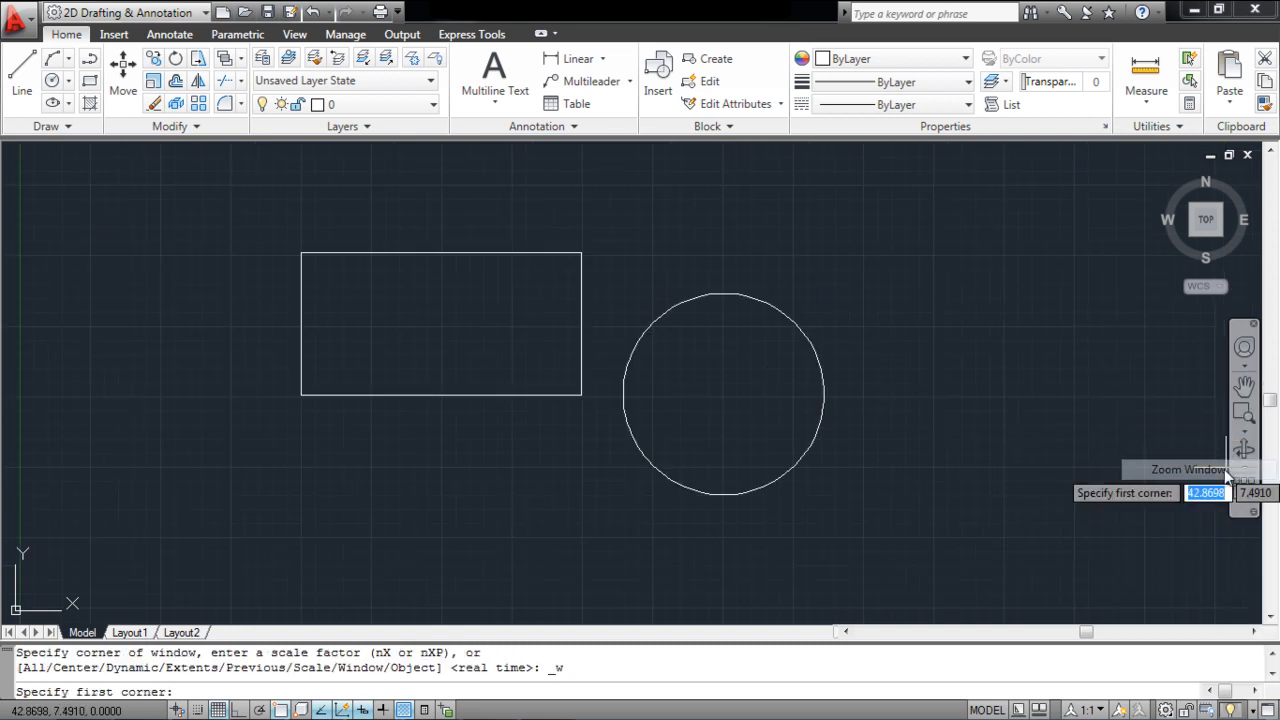
pyautogui.click(696, 518)
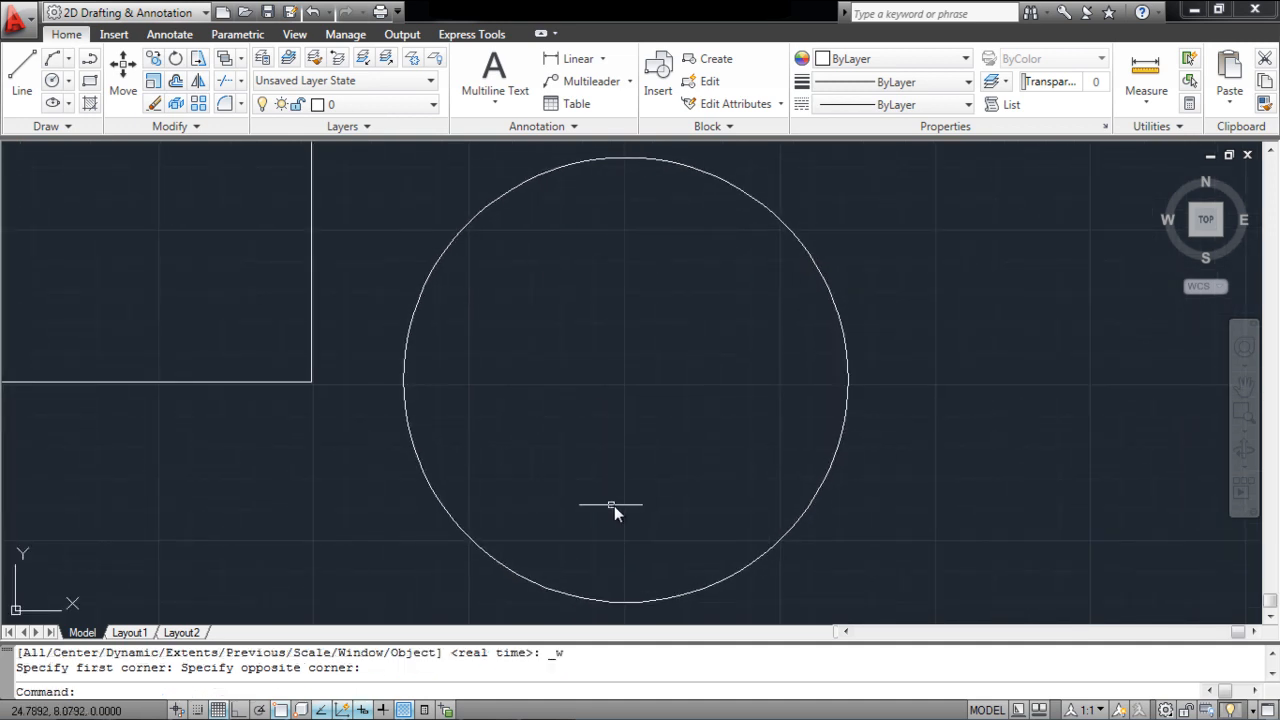
pyautogui.moveTo(1244, 452)
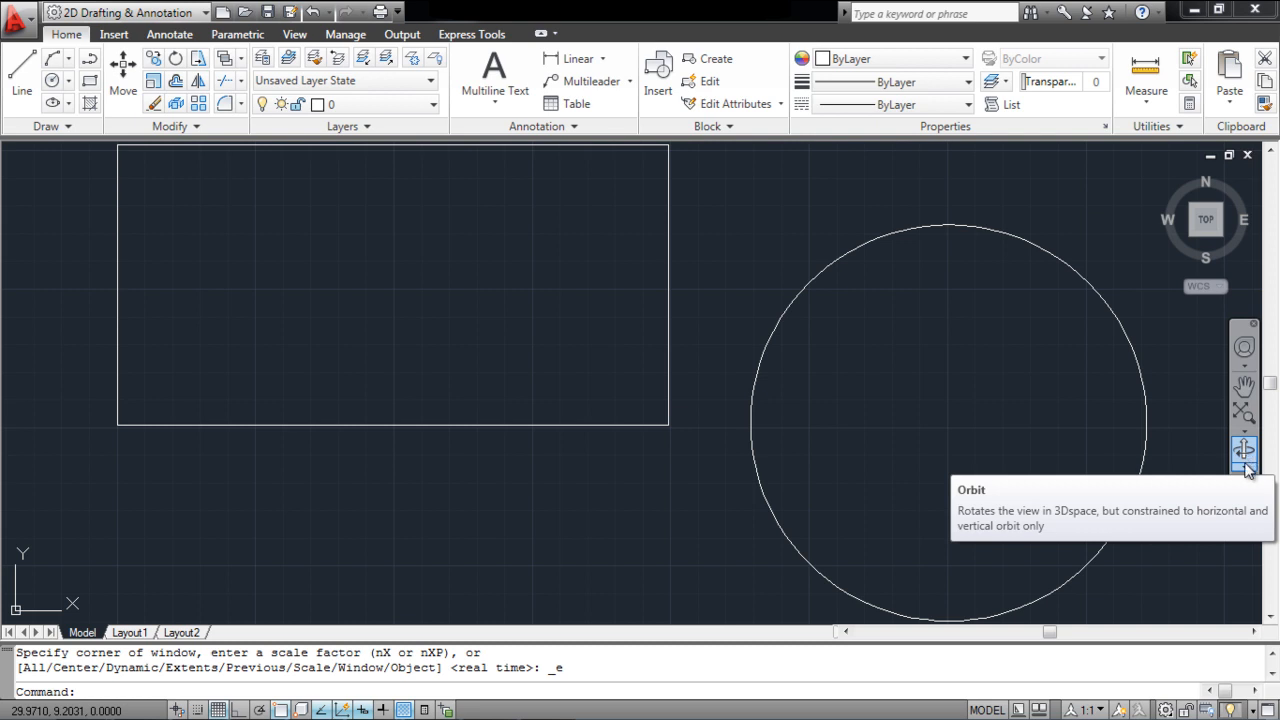
# - Orbit the view so the rectangle and circle appear tilted in 3D around a pivot point
pyautogui.click(1244, 450)
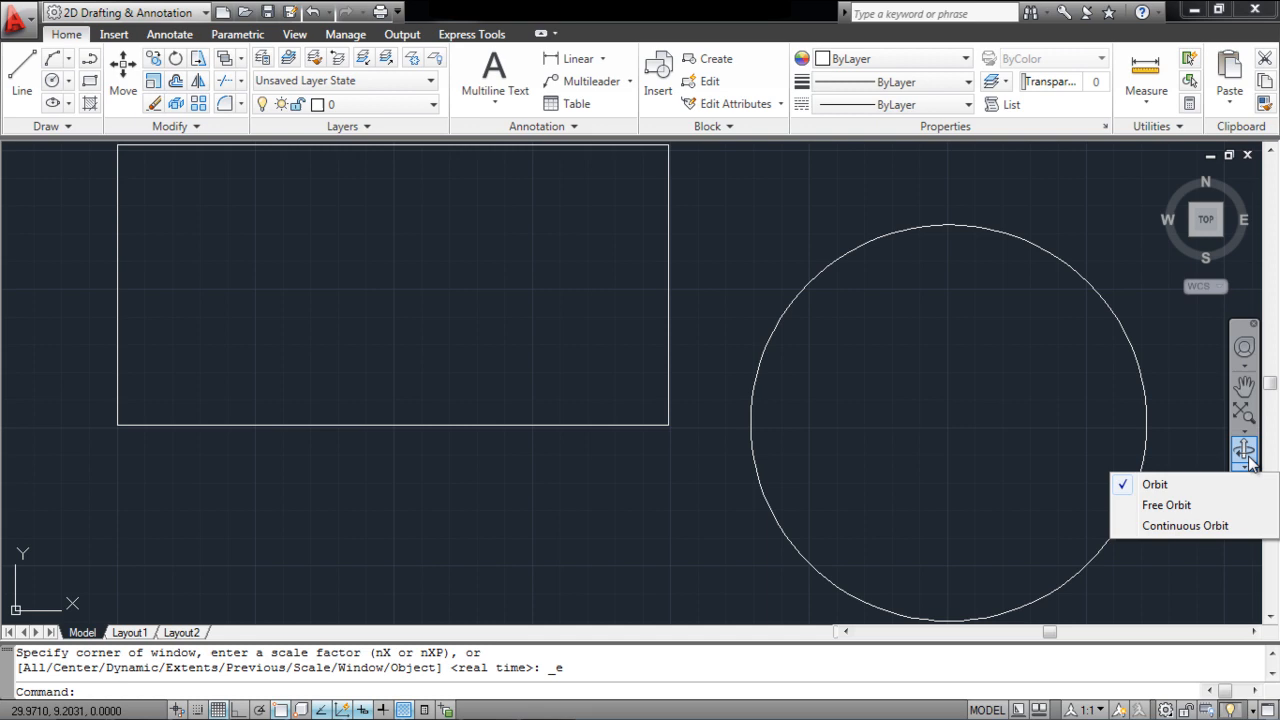
pyautogui.click(1156, 484)
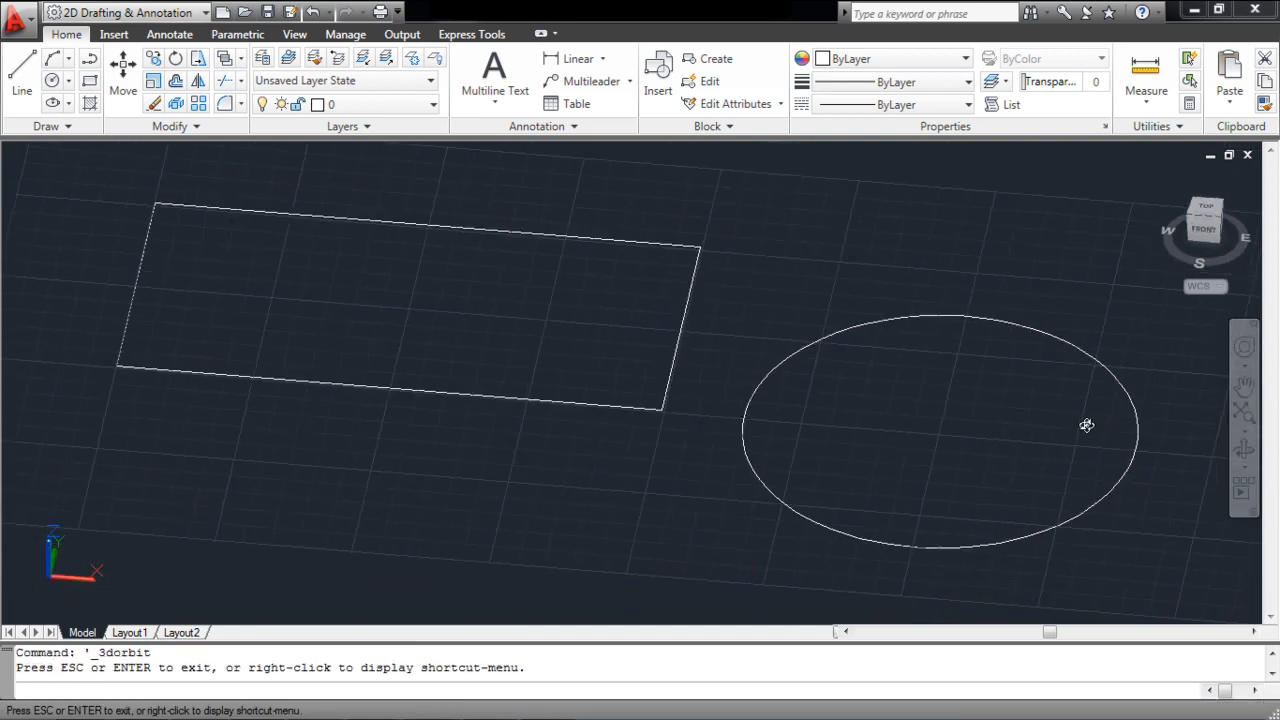
pyautogui.moveTo(1086, 424); pyautogui.dragTo(1092, 490)
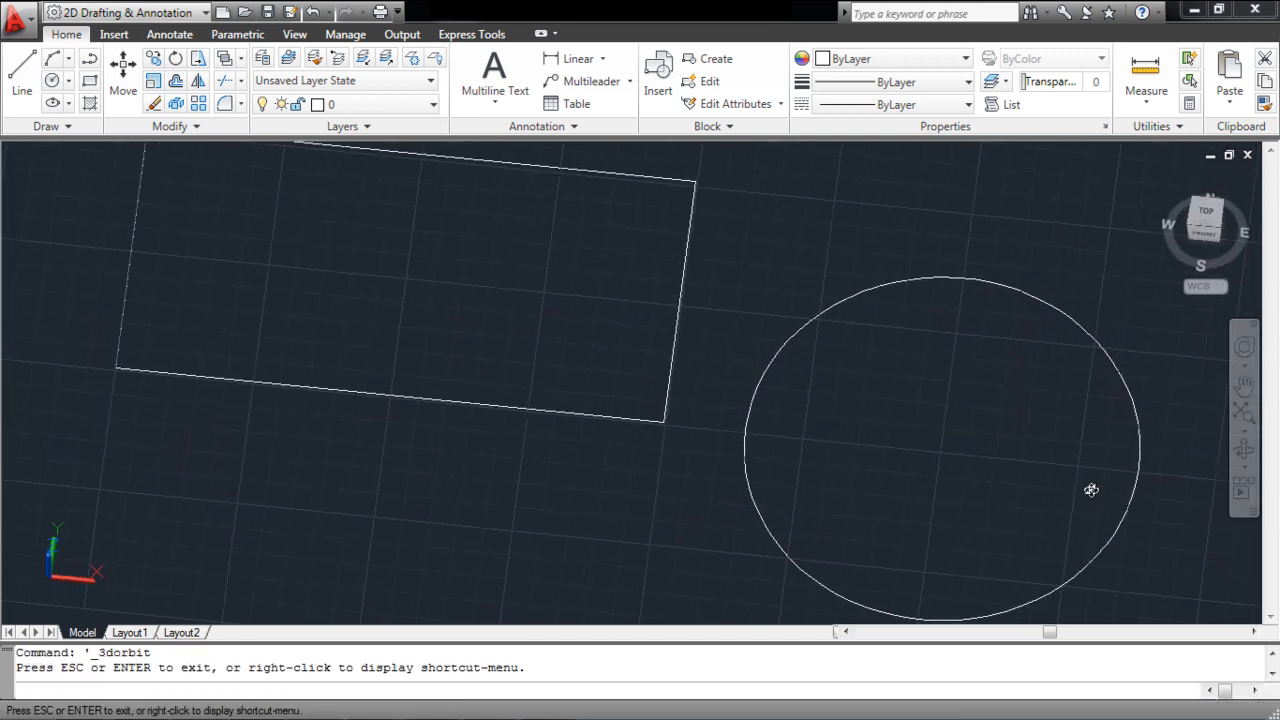
pyautogui.moveTo(1092, 490); pyautogui.dragTo(1144, 430)
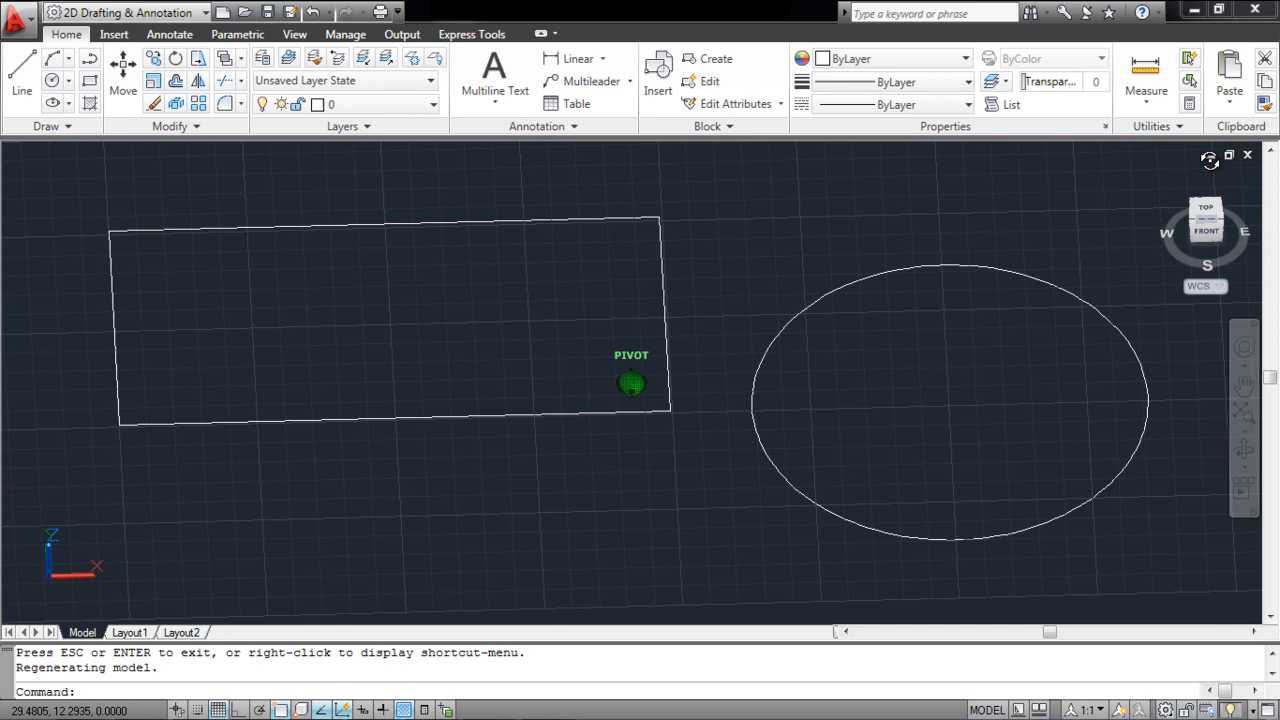
# - Switch to a steeper angled 3D view and briefly toggle ShowMotion on and off
pyautogui.click(1204, 218)
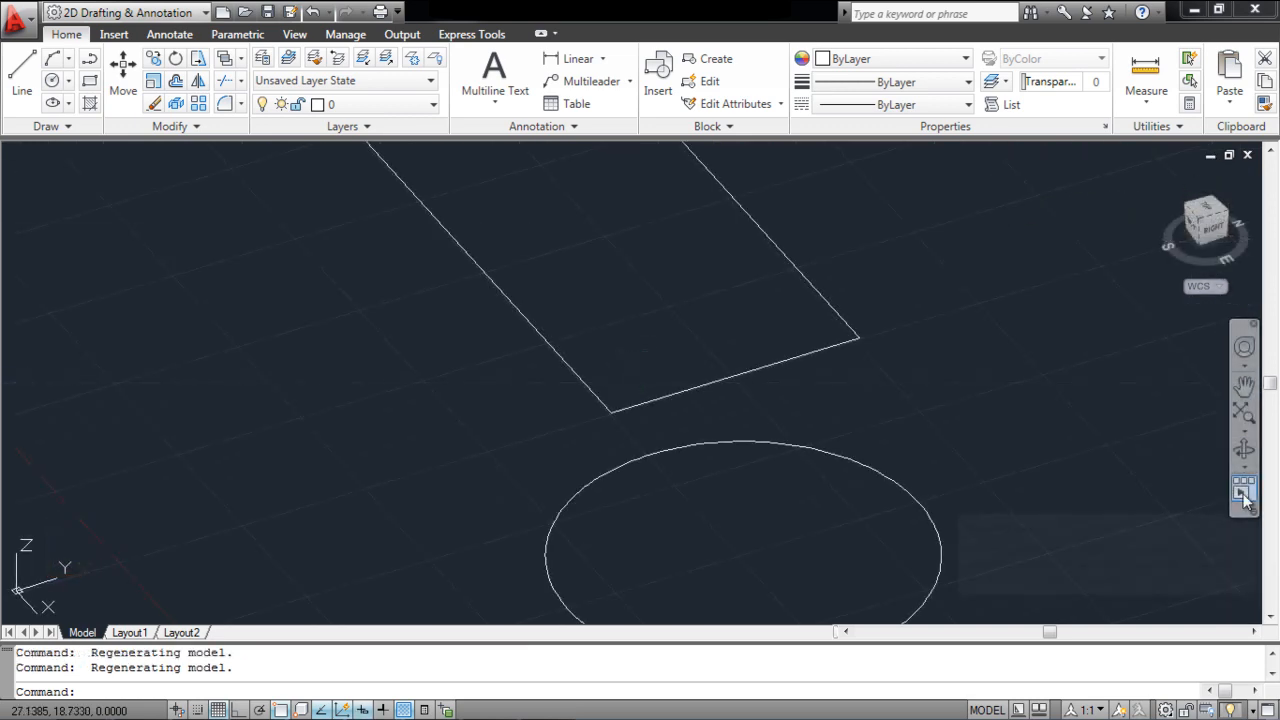
pyautogui.click(1244, 488)
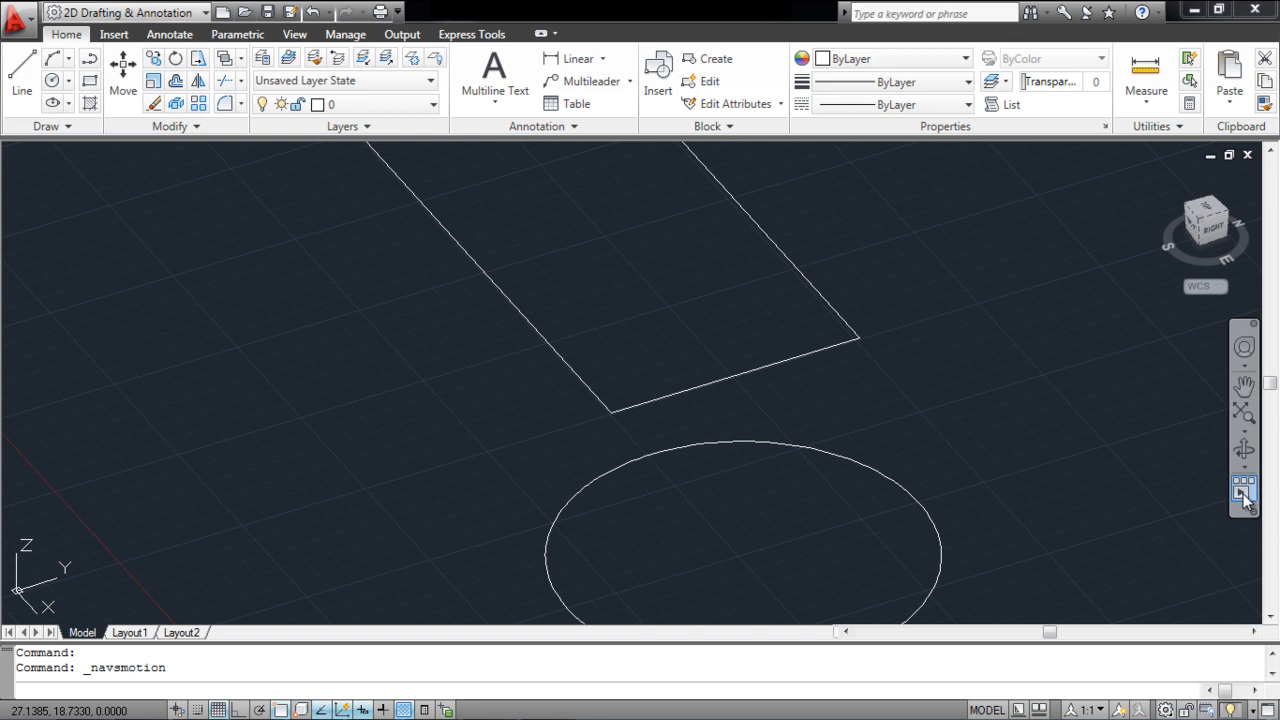
pyautogui.click(1244, 490)
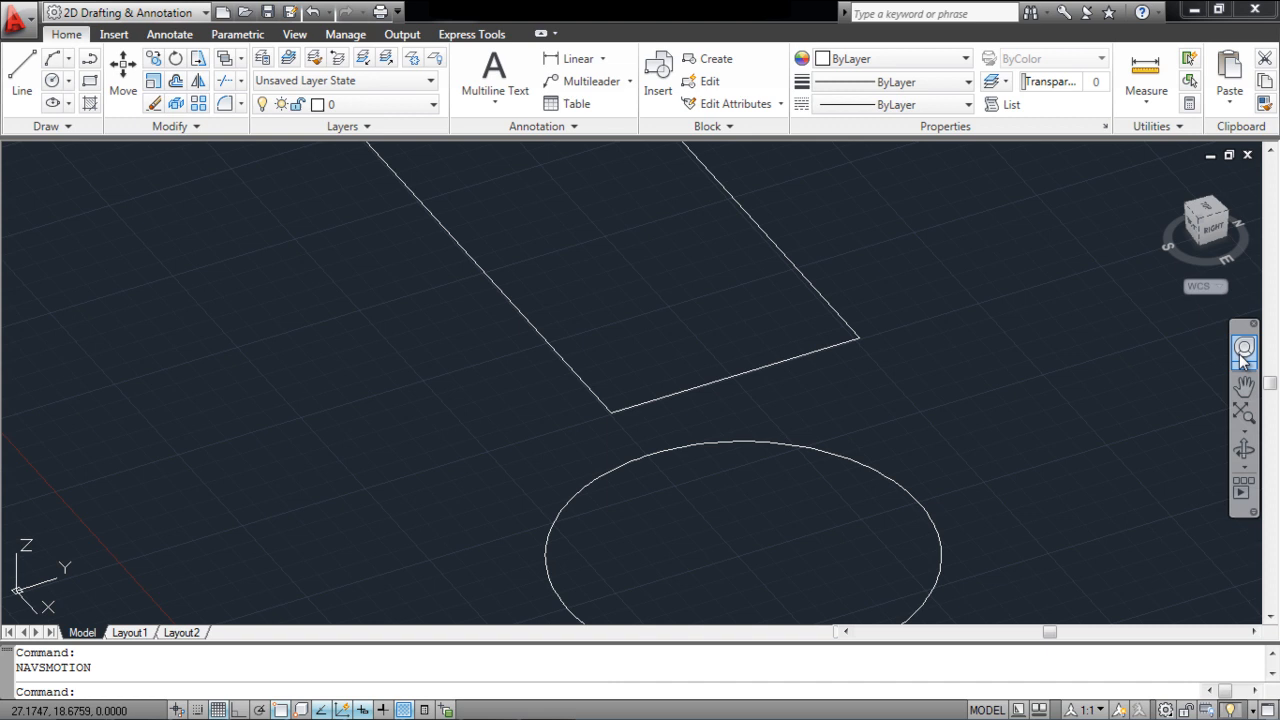
# - Bring up the Full Navigation Wheel and orbit back toward a flatter, nearly top-down view
pyautogui.click(1244, 348)
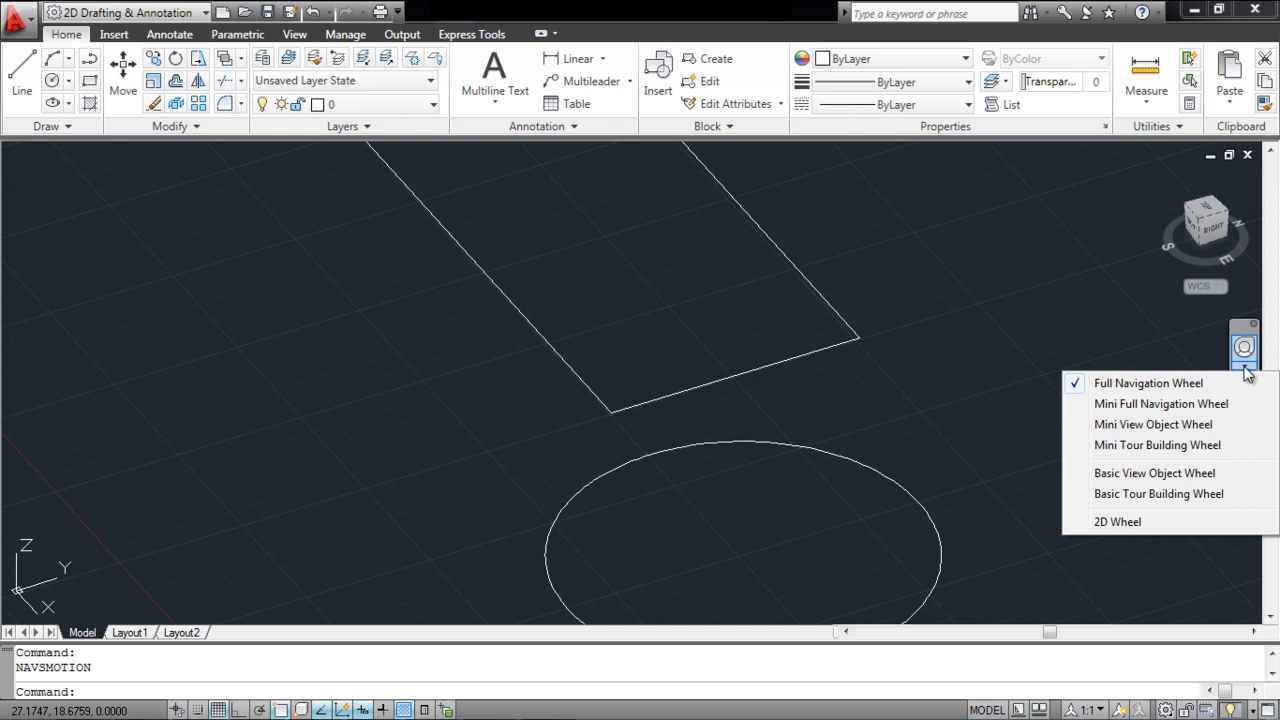
pyautogui.click(1148, 384)
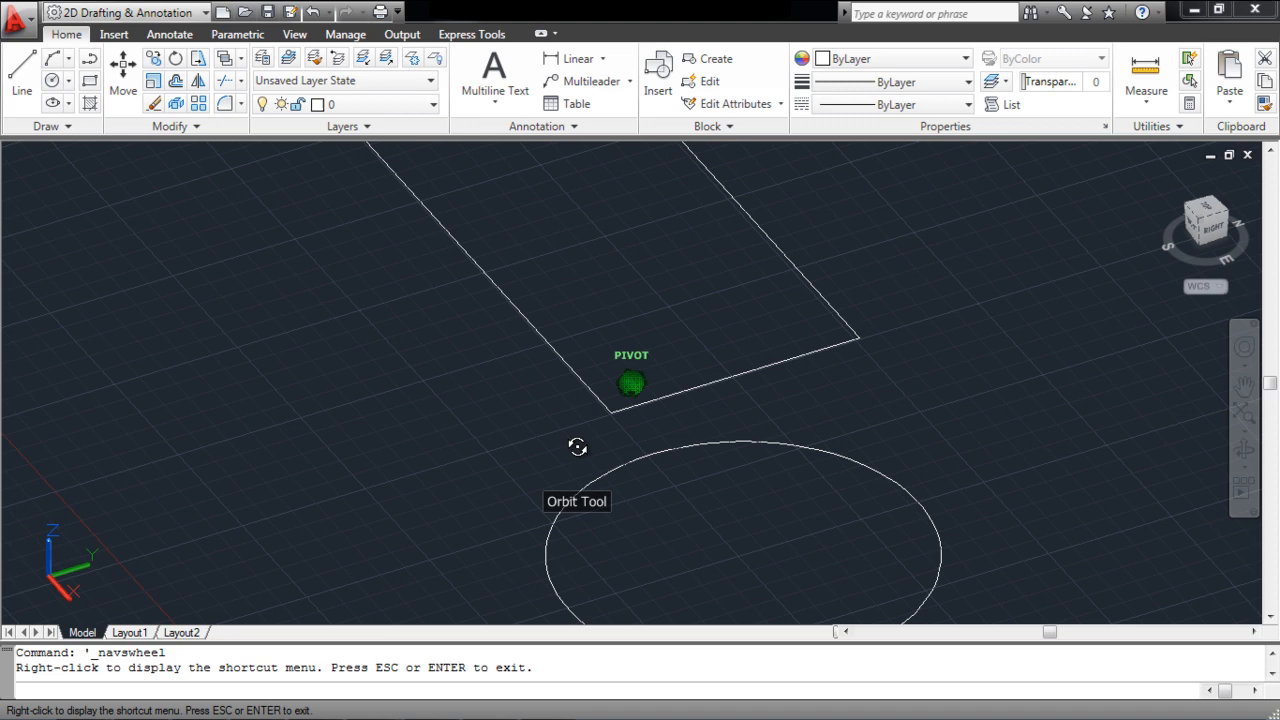
pyautogui.moveTo(578, 448); pyautogui.dragTo(848, 432)
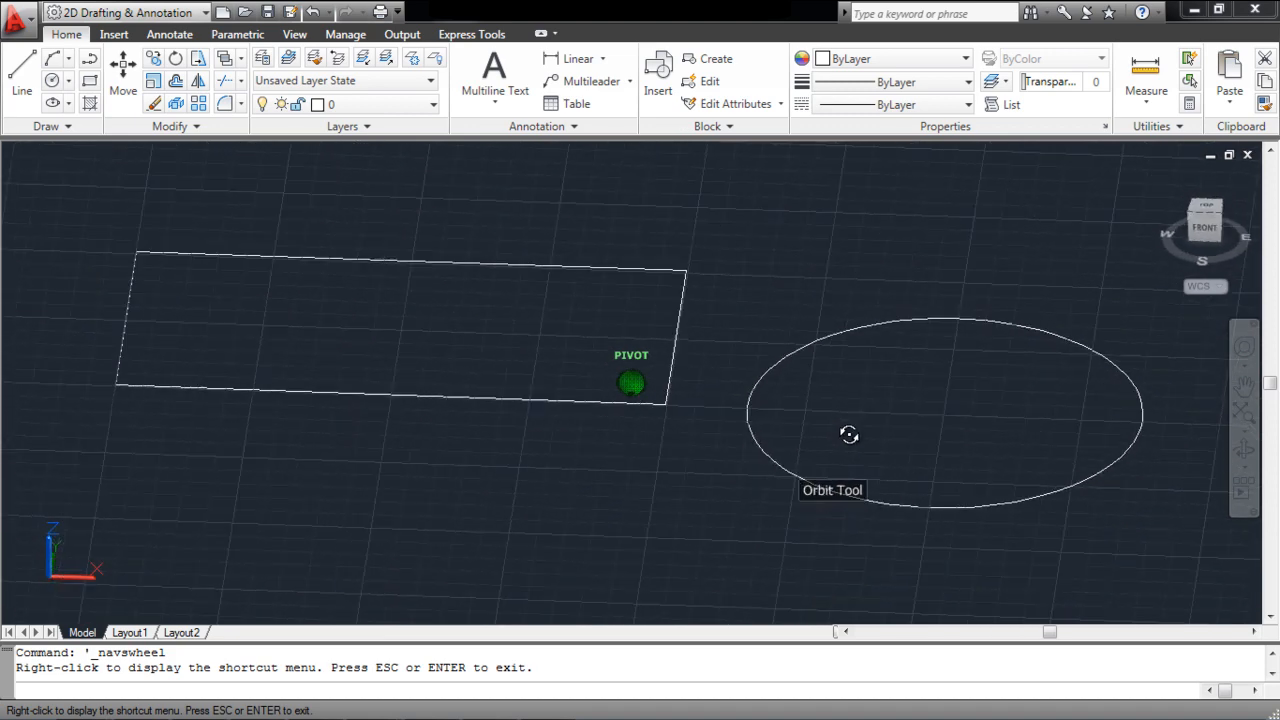